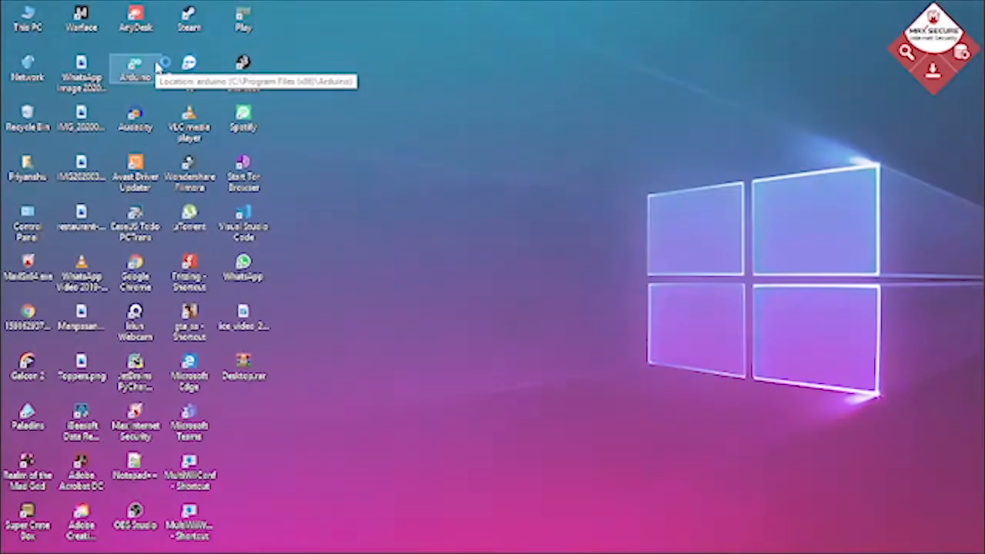
# Launch the Arduino IDE from its desktop shortcut
pyautogui.doubleClick(135, 69)
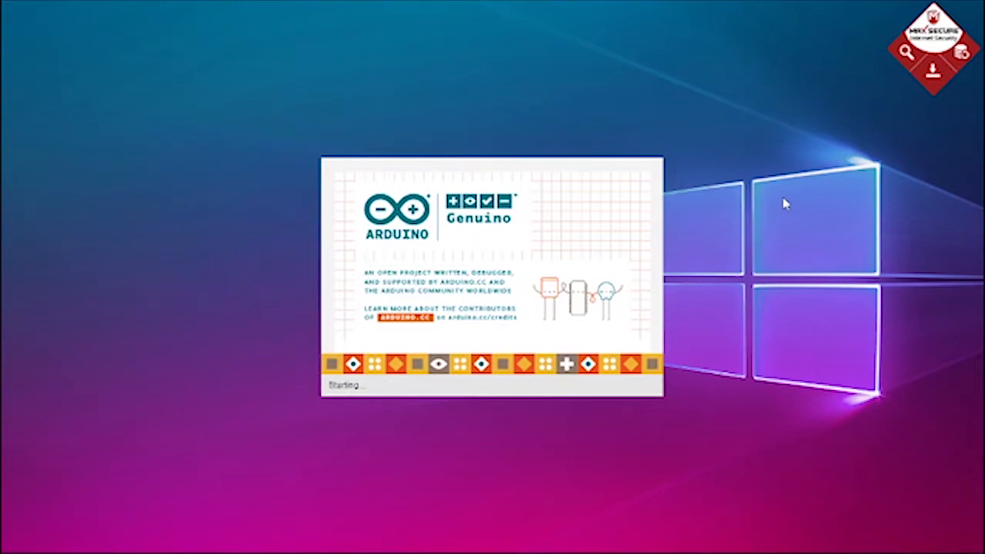
# Open the RadioHead ASK example sketches and start uploading the ask_transmitter sketch to the board
pyautogui.click(346, 77)
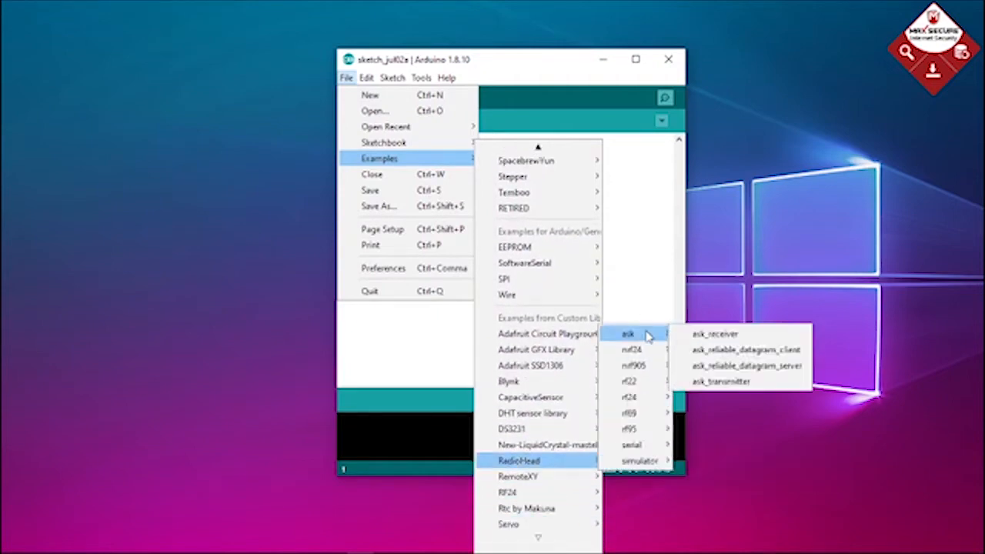
pyautogui.click(720, 382)
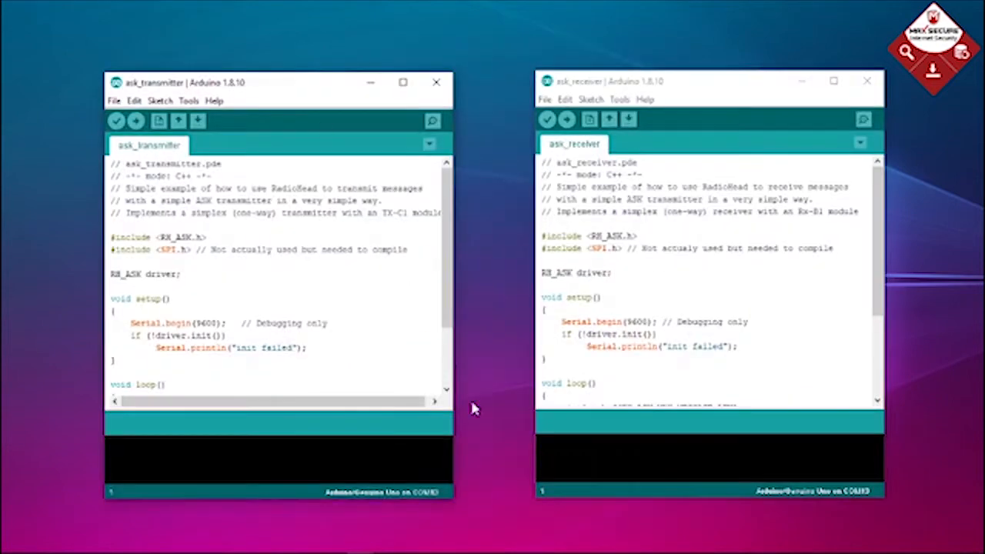
pyautogui.click(115, 120)
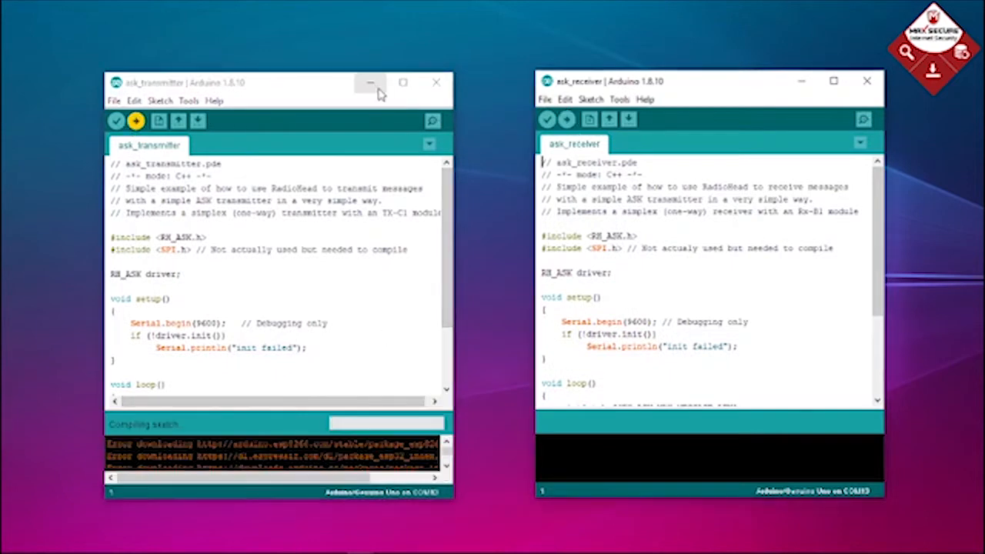